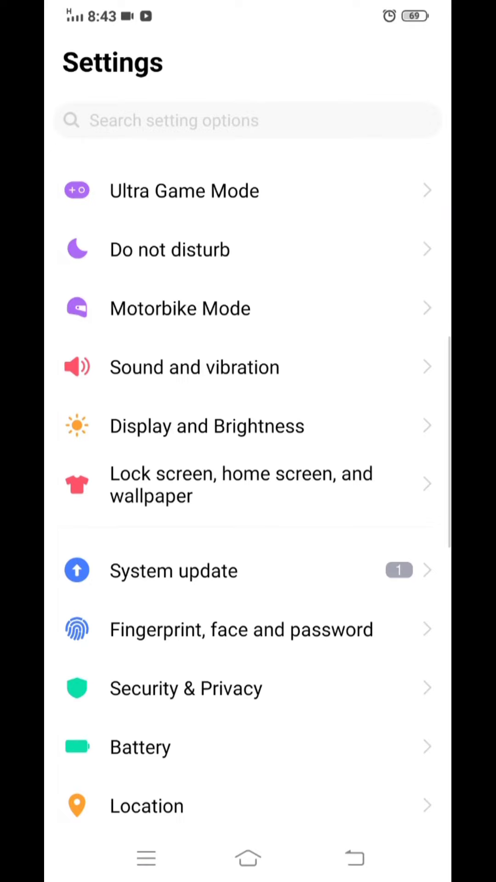
Reach More security settings through Security & Privacy.
left_click(186, 687)
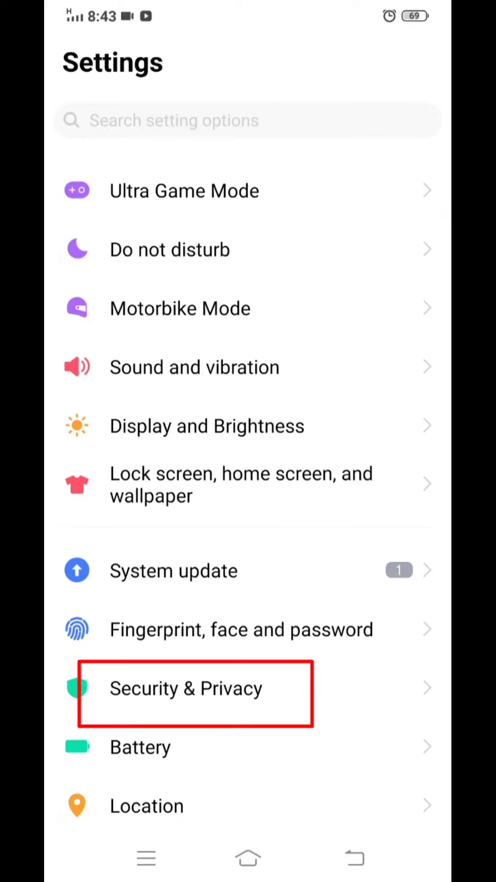
left_click(186, 688)
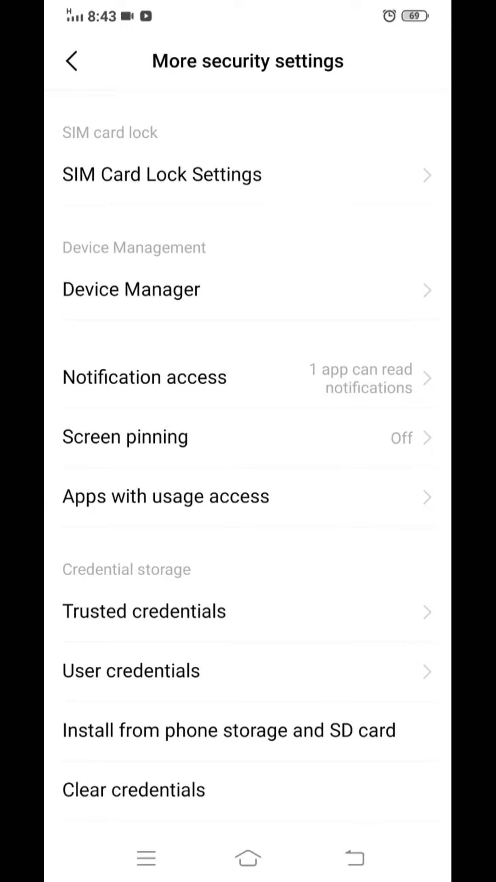
Turn Lock SIM card off in SIM Card Lock Settings, confirming with the PIN.
left_click(161, 175)
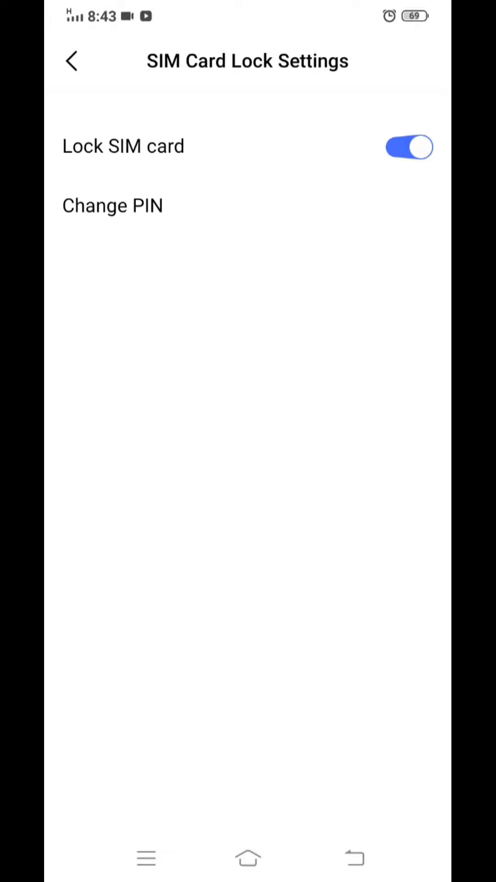
left_click(409, 147)
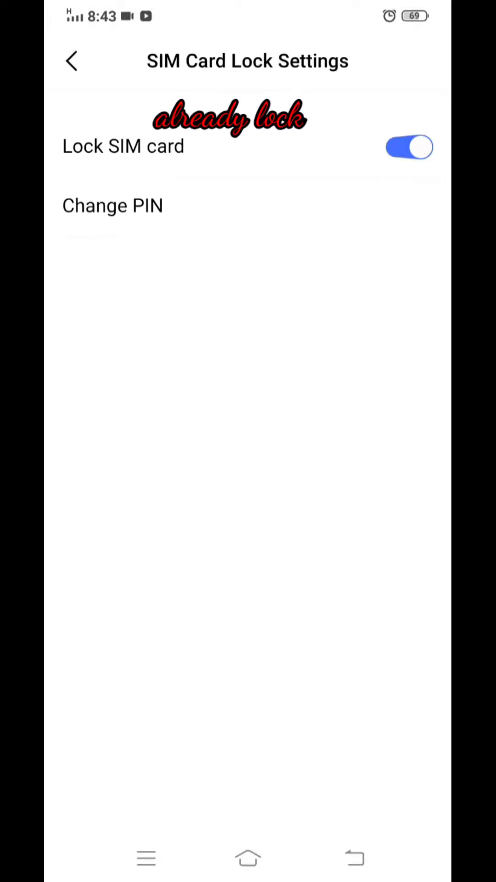
left_click(408, 147)
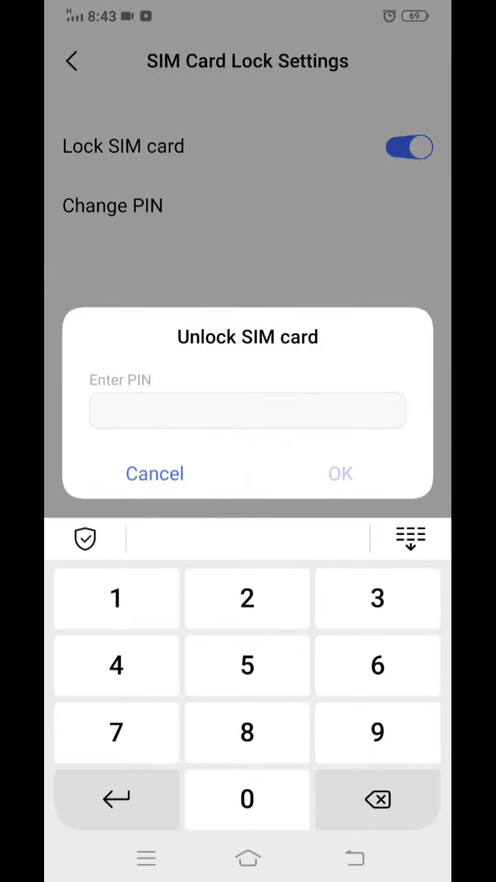
left_click(247, 598)
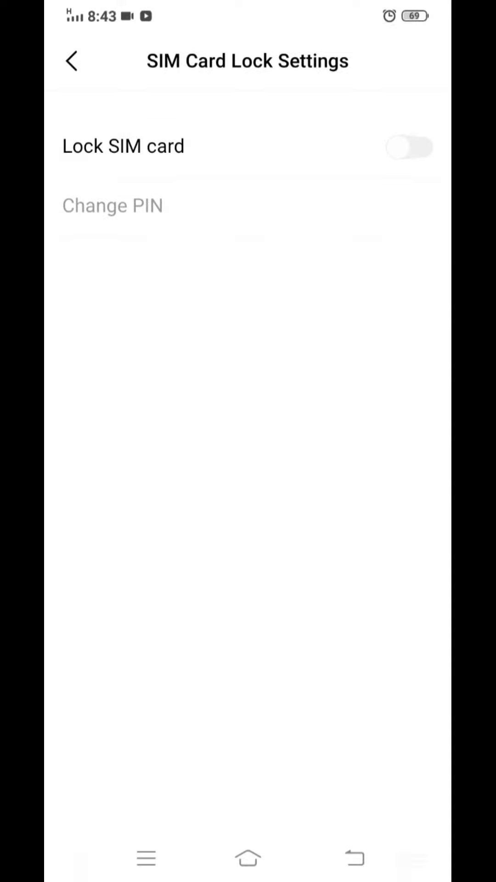
Turn Lock SIM card back on and confirm with the PIN so PIN1 is enabled.
left_click(408, 147)
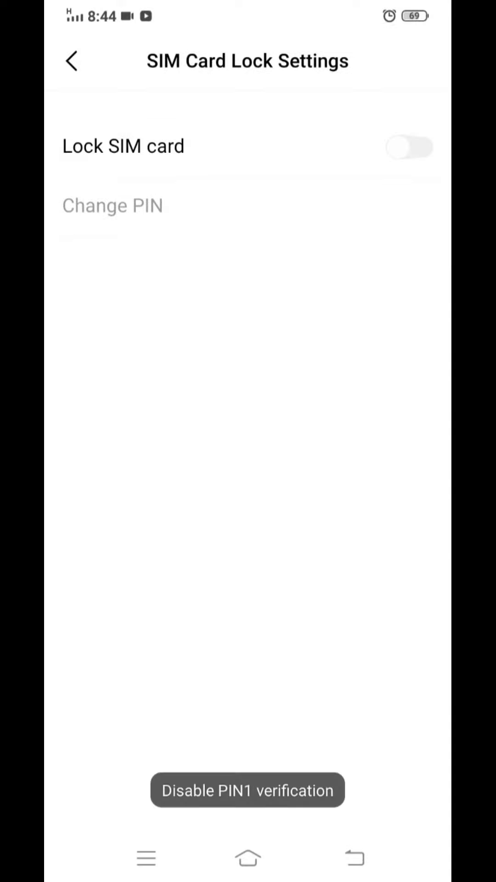
left_click(408, 146)
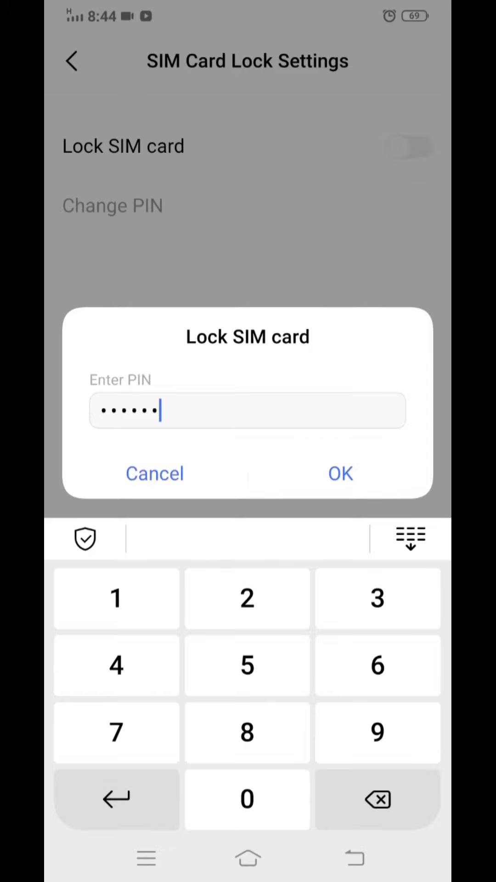
left_click(340, 473)
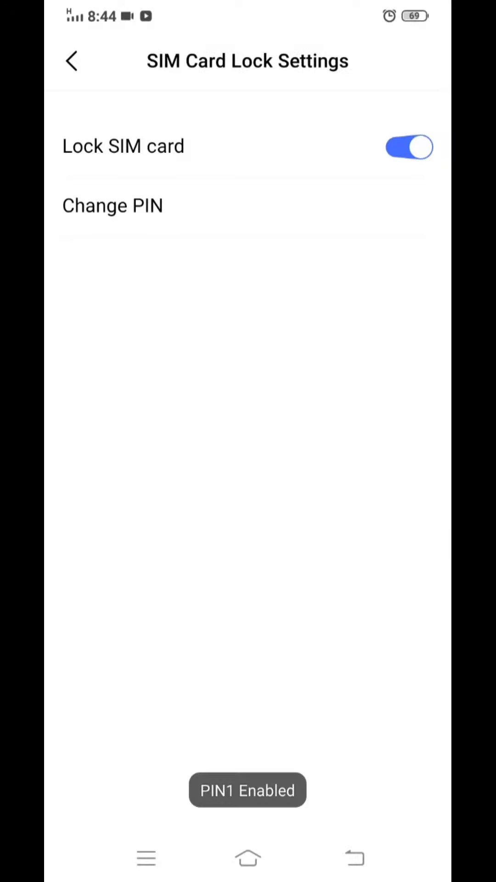
Begin Change PIN and verify the original PIN so the new-PIN prompt appears.
left_click(112, 205)
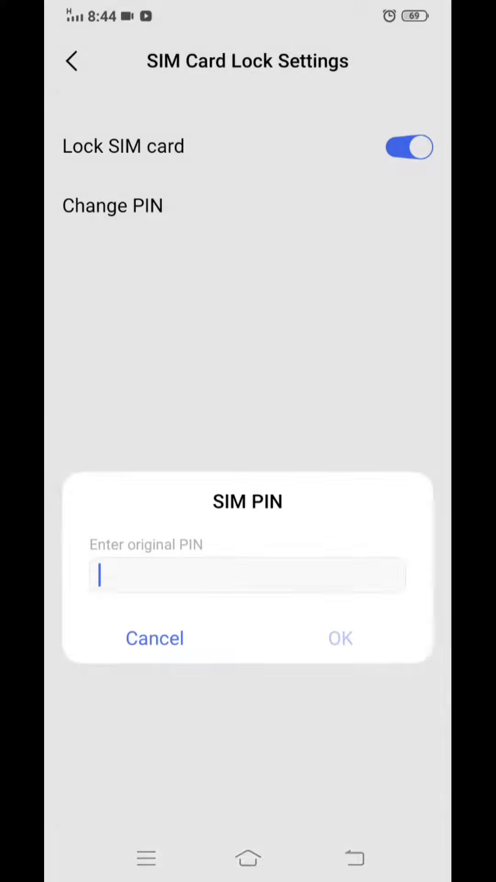
left_click(247, 574)
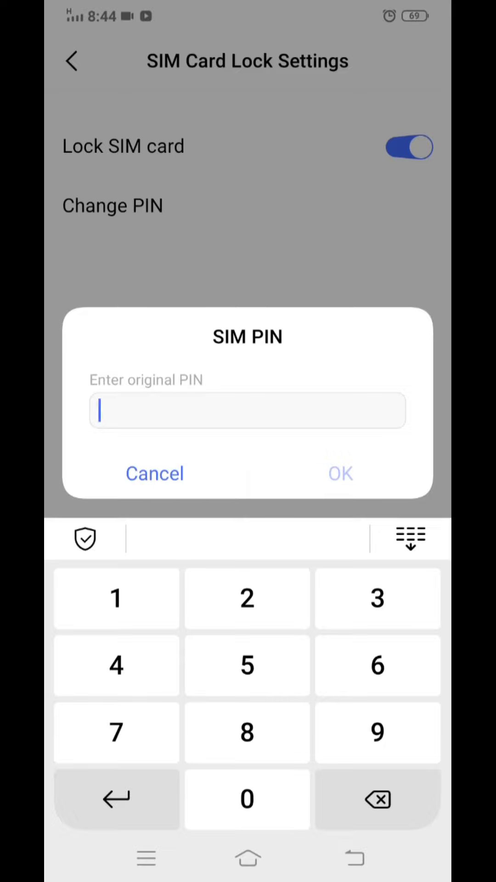
left_click(378, 665)
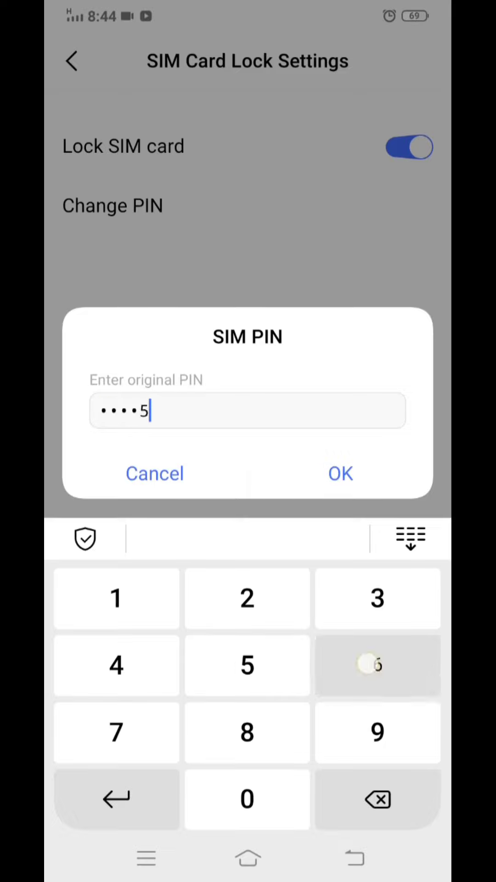
left_click(340, 473)
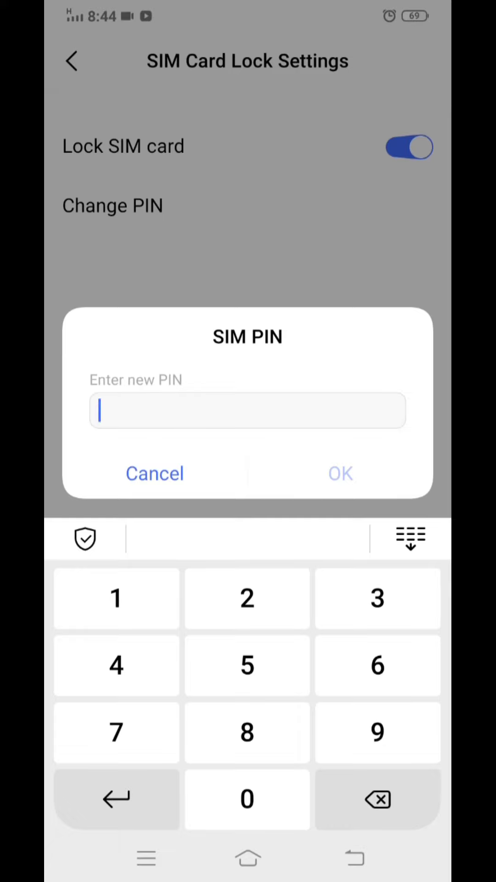
Enter and re-enter the new SIM PIN, returning to SIM card lock settings.
left_click(377, 665)
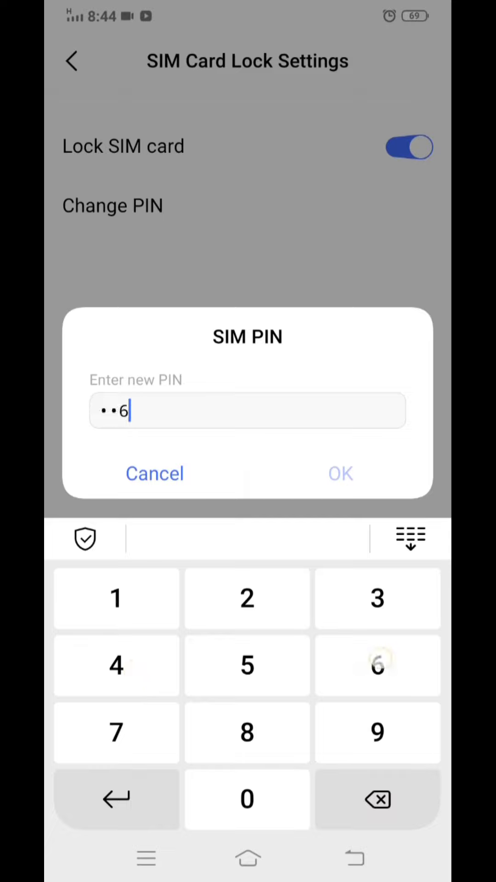
left_click(376, 731)
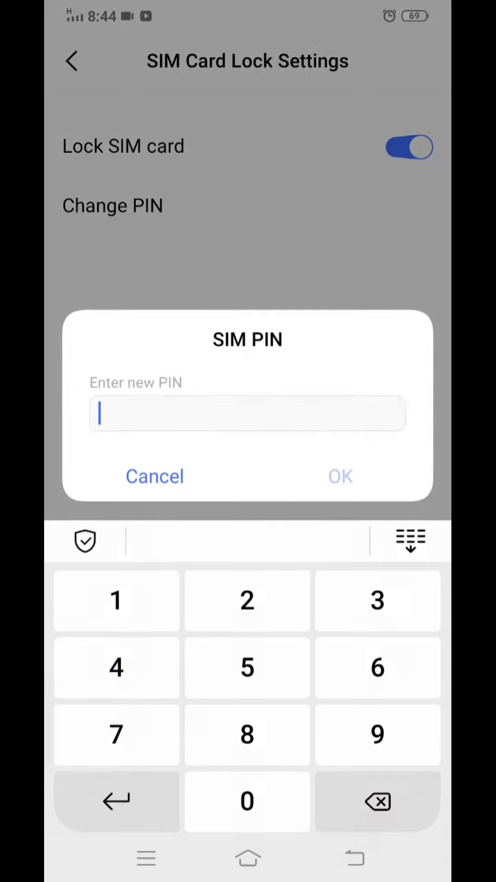
left_click(246, 666)
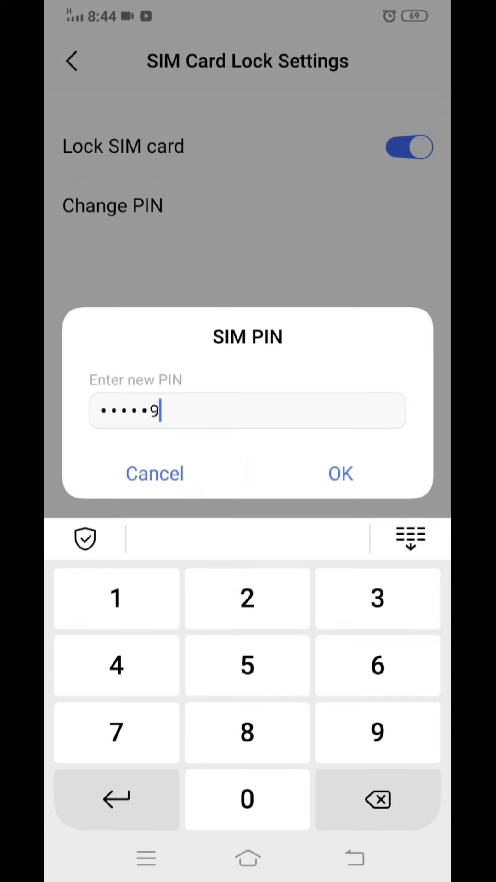
left_click(378, 799)
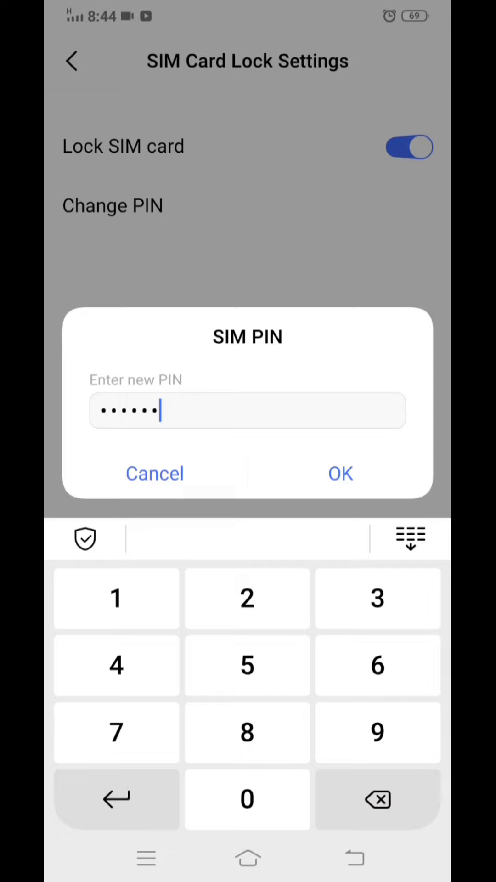
left_click(340, 473)
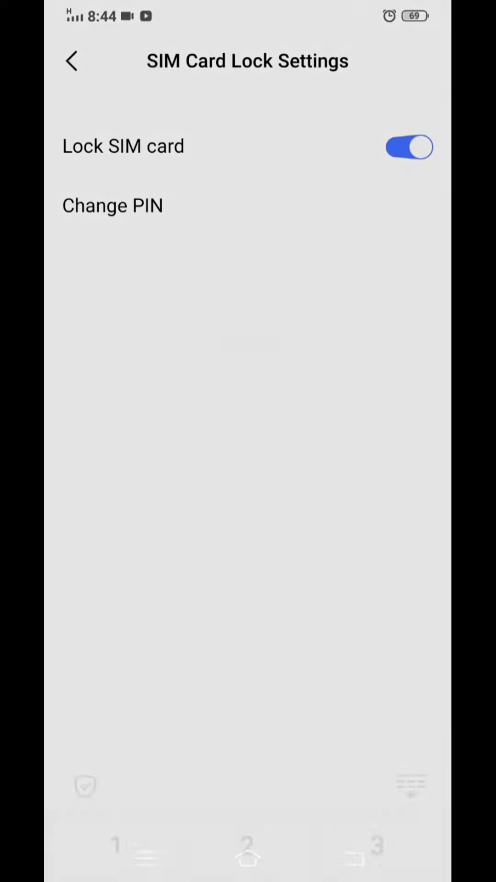